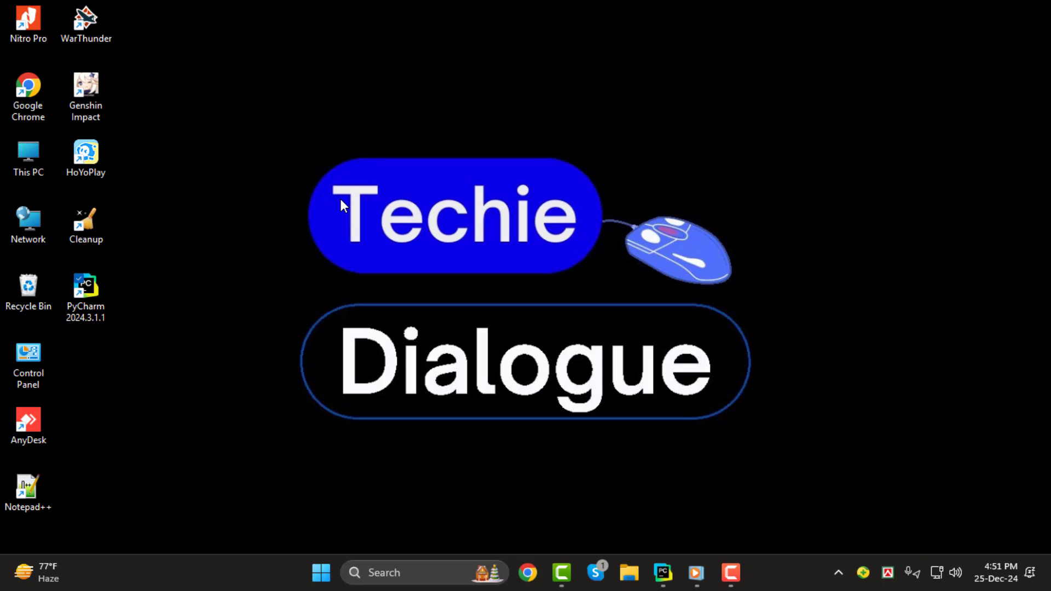
pyautogui.moveTo(366, 192)
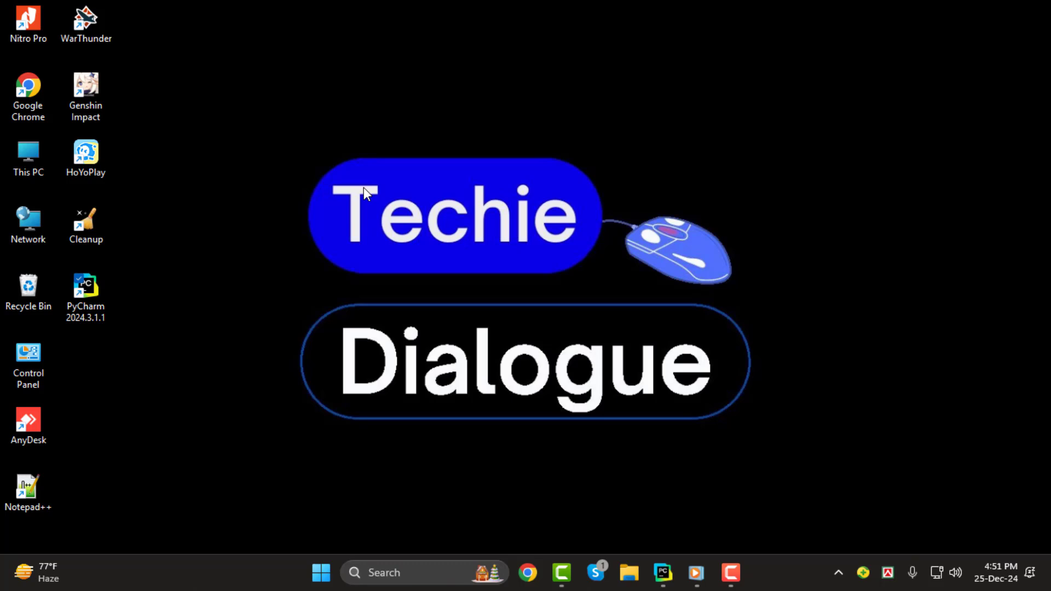
pyautogui.moveTo(370, 196)
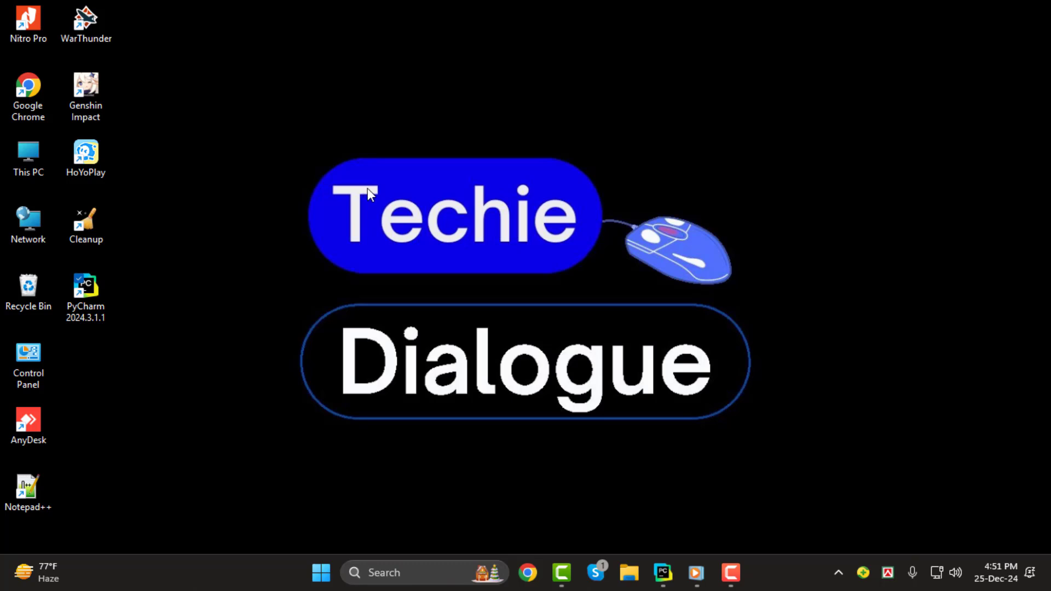
pyautogui.moveTo(503, 301)
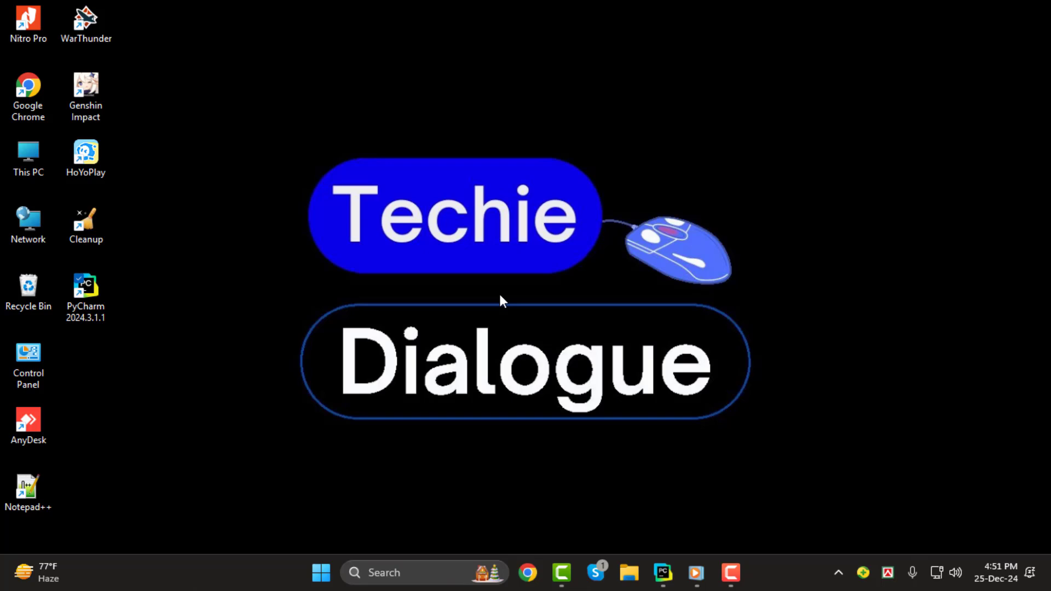
pyautogui.moveTo(679, 457)
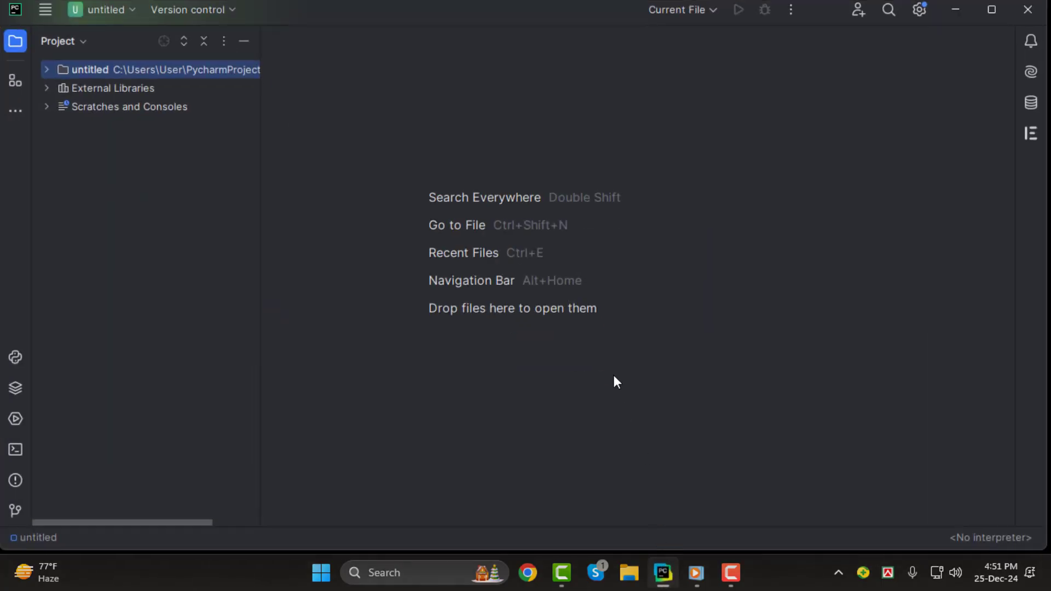
pyautogui.moveTo(378, 195)
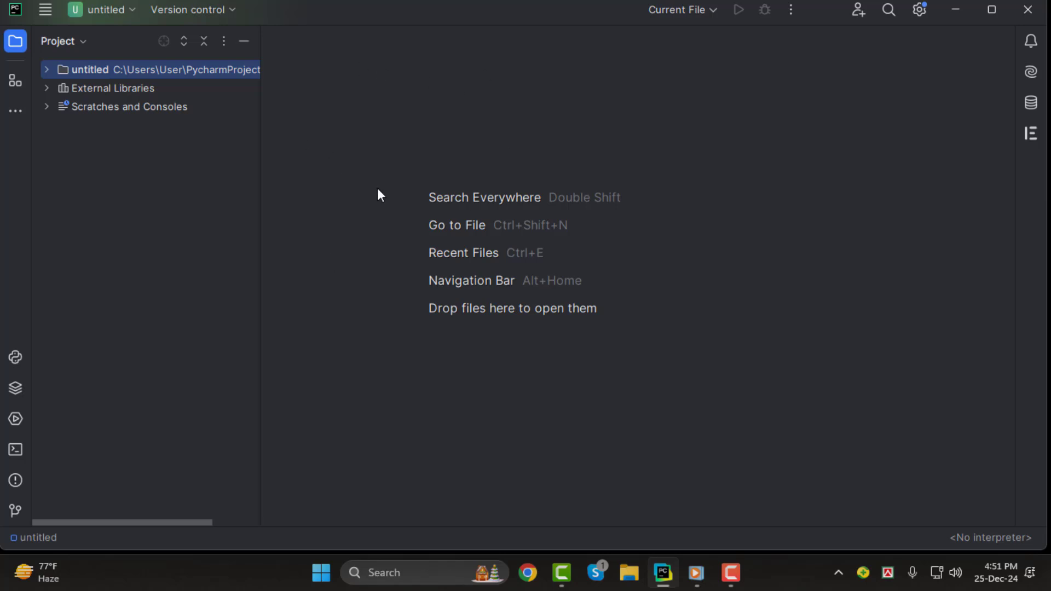
pyautogui.moveTo(359, 193)
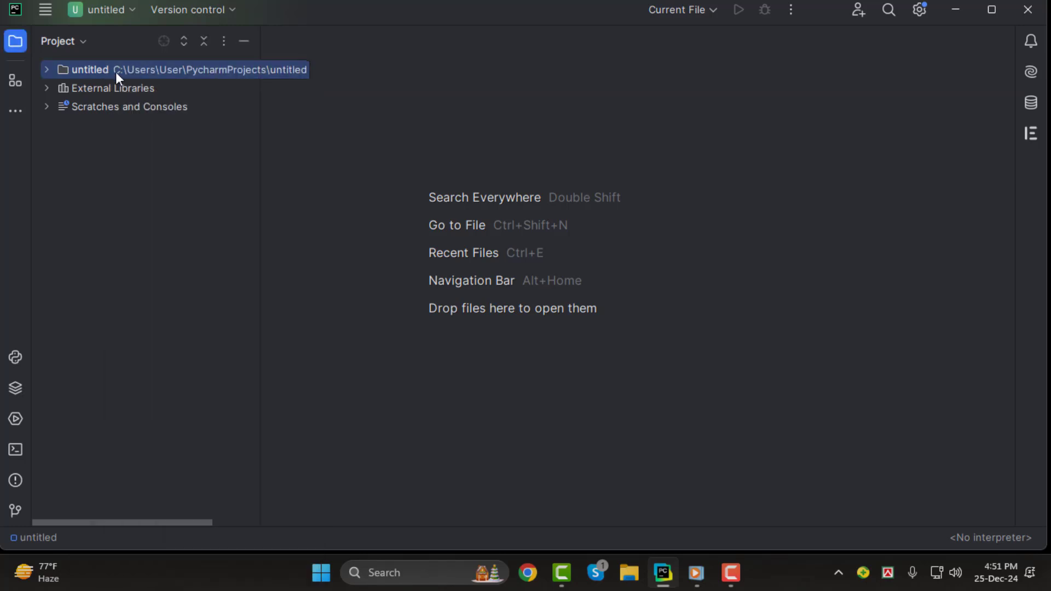
# - Create a new empty Python file pl.py in the untitled project
pyautogui.rightClick(89, 69)
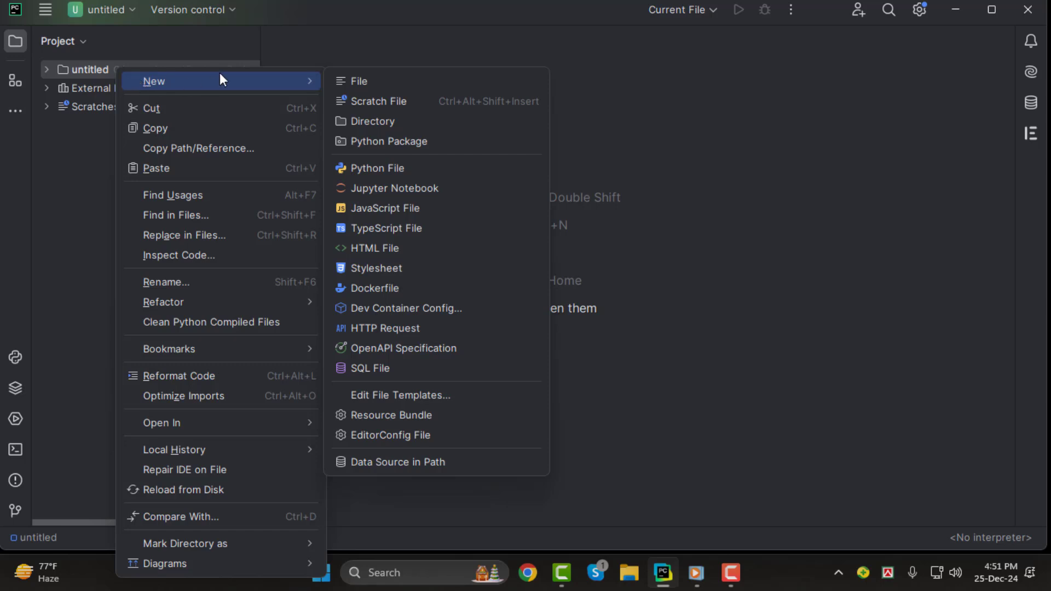
pyautogui.click(377, 168)
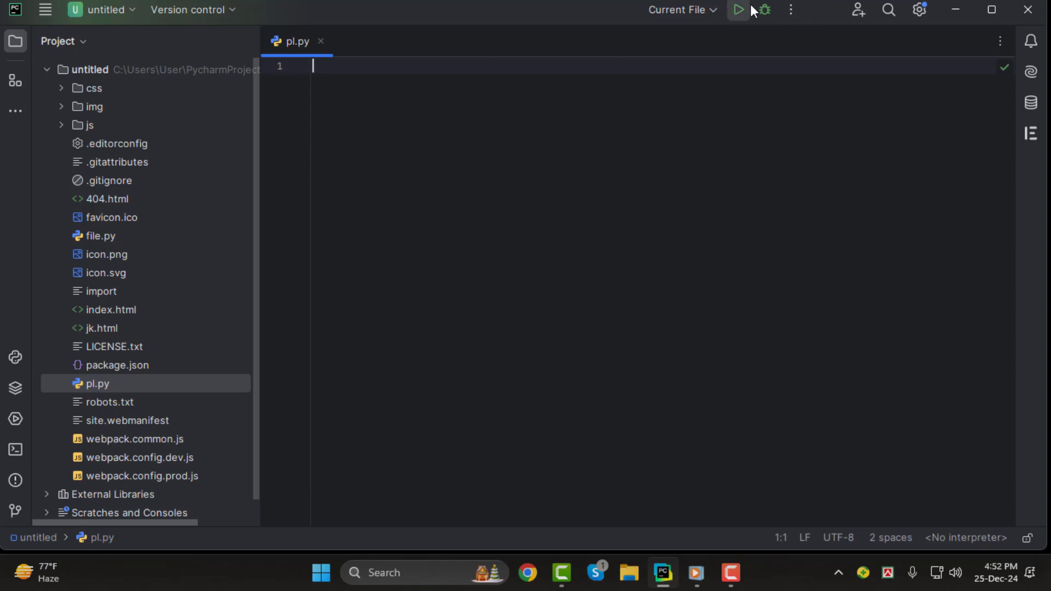
pyautogui.moveTo(737, 10)
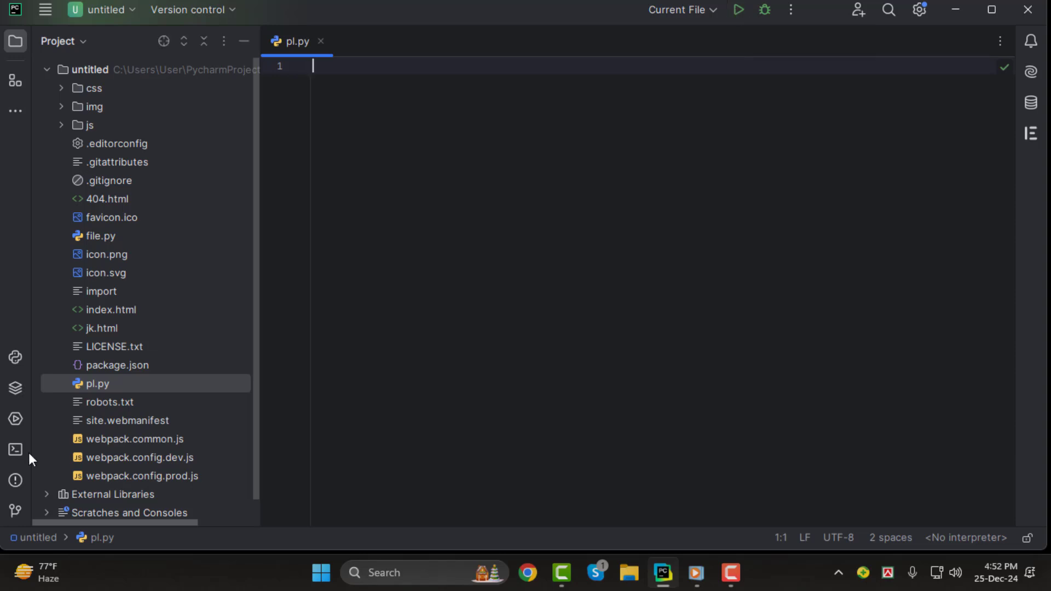
# - Show the Terminal tool window with a PowerShell prompt in the project folder
pyautogui.click(14, 450)
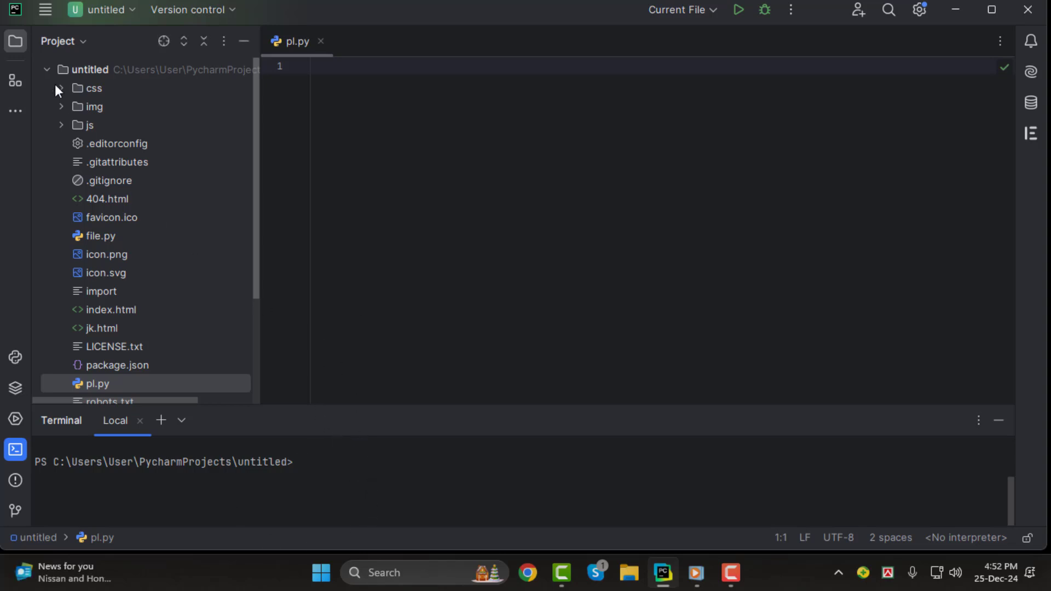
pyautogui.moveTo(193, 9)
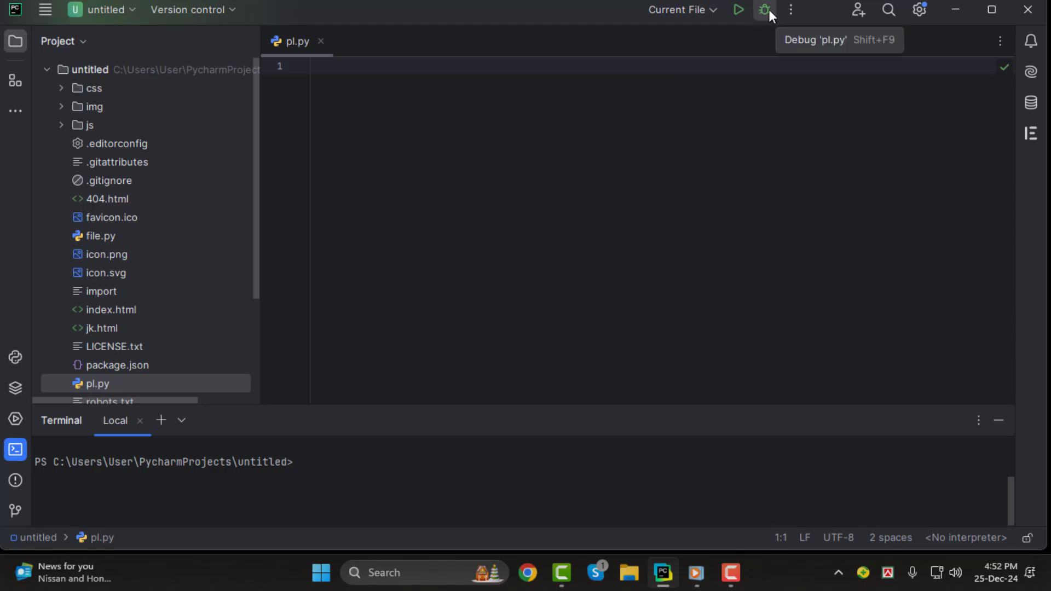
pyautogui.moveTo(757, 25)
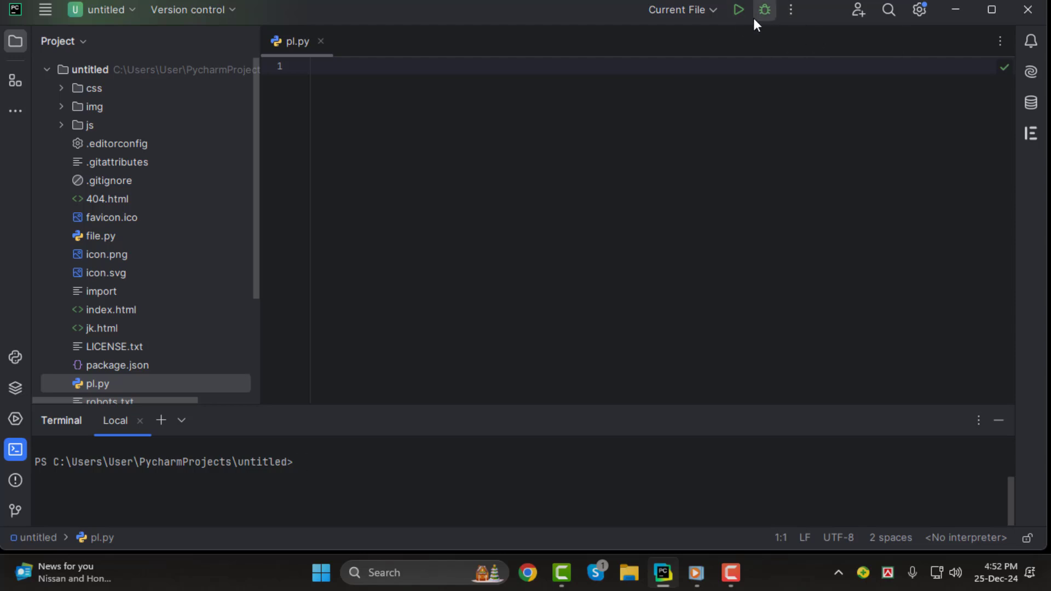
pyautogui.moveTo(764, 10)
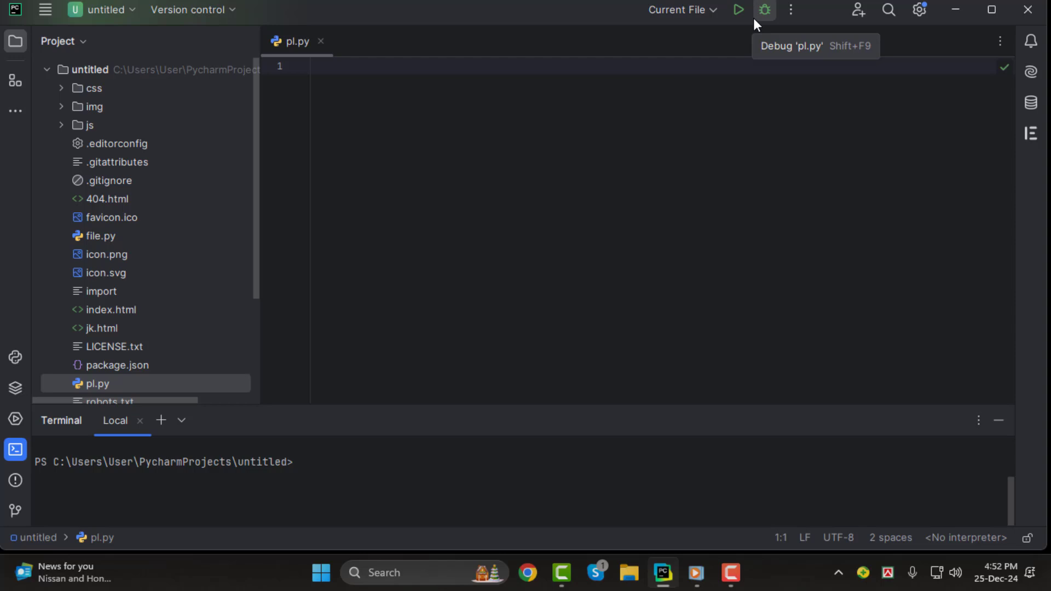
pyautogui.moveTo(531, 143)
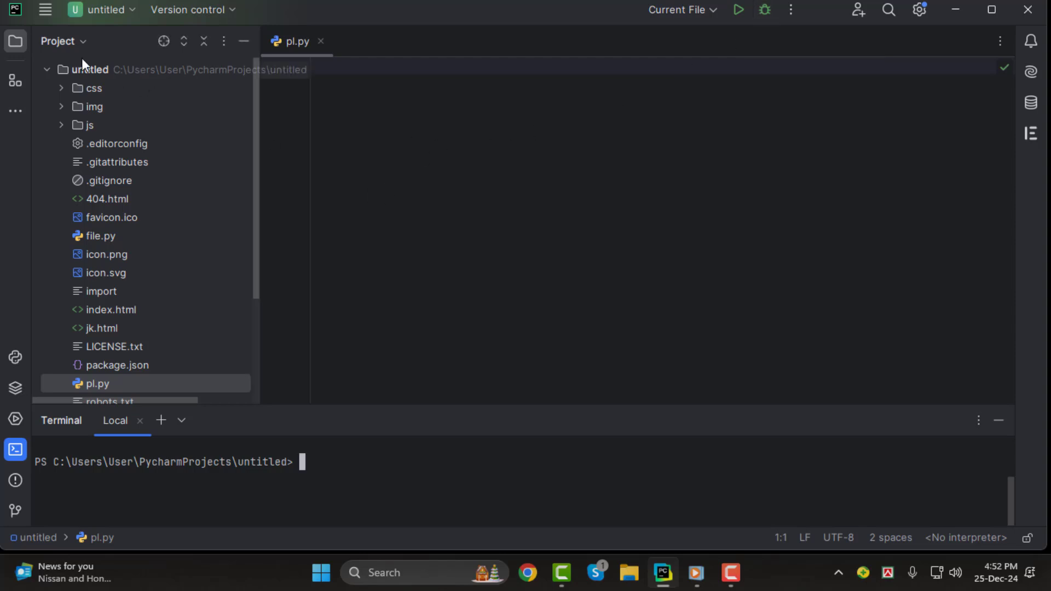
# - Expand the full main menu bar from the hamburger icon
pyautogui.click(46, 10)
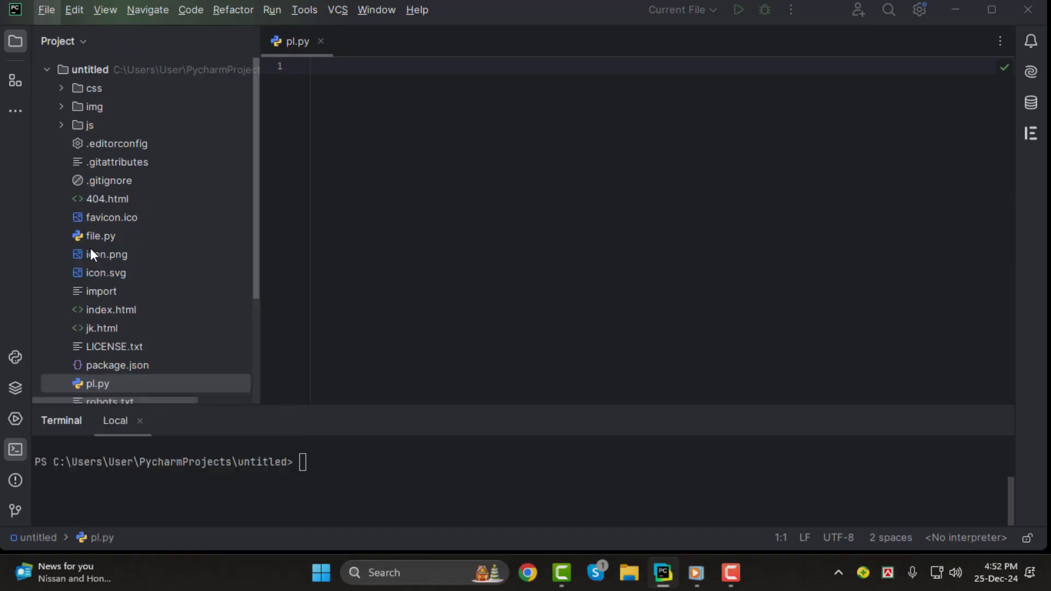
# - Browse the Plugins Marketplace in Settings, viewing JetBrains AI Assistant and Databricks details
pyautogui.click(919, 10)
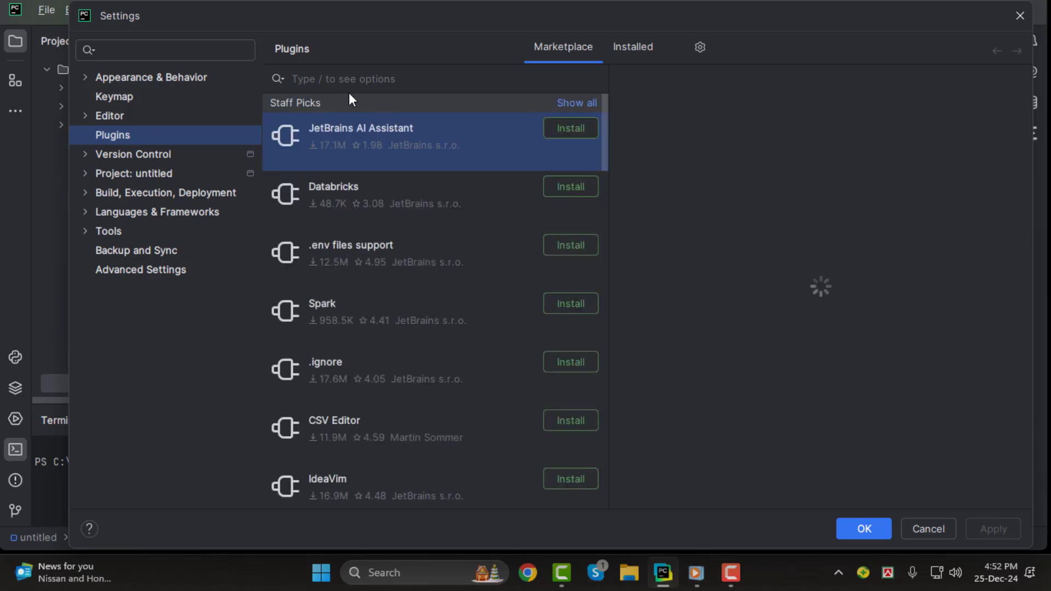
pyautogui.click(361, 133)
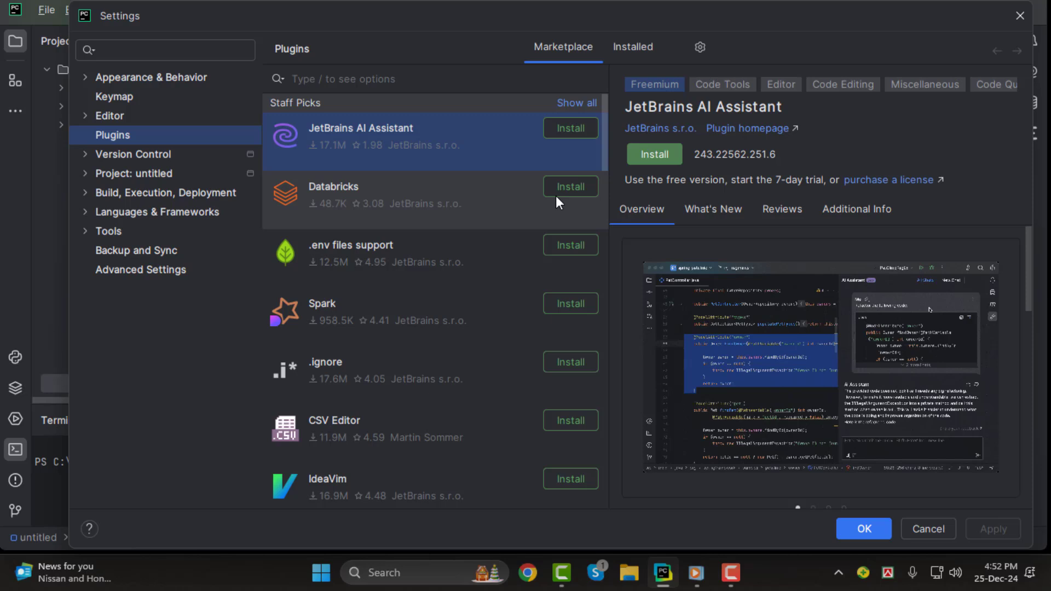
pyautogui.click(402, 194)
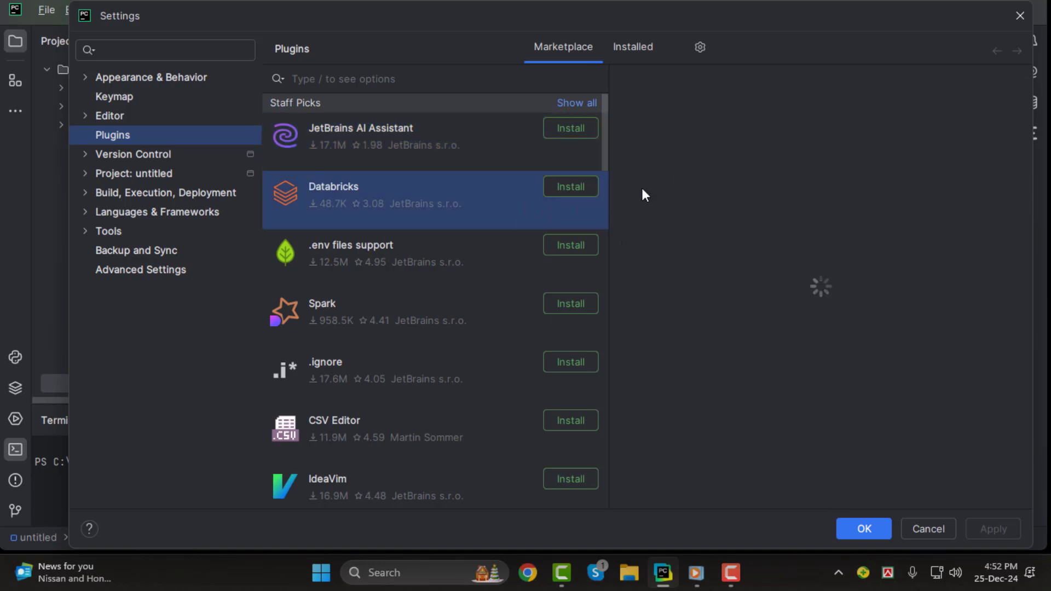